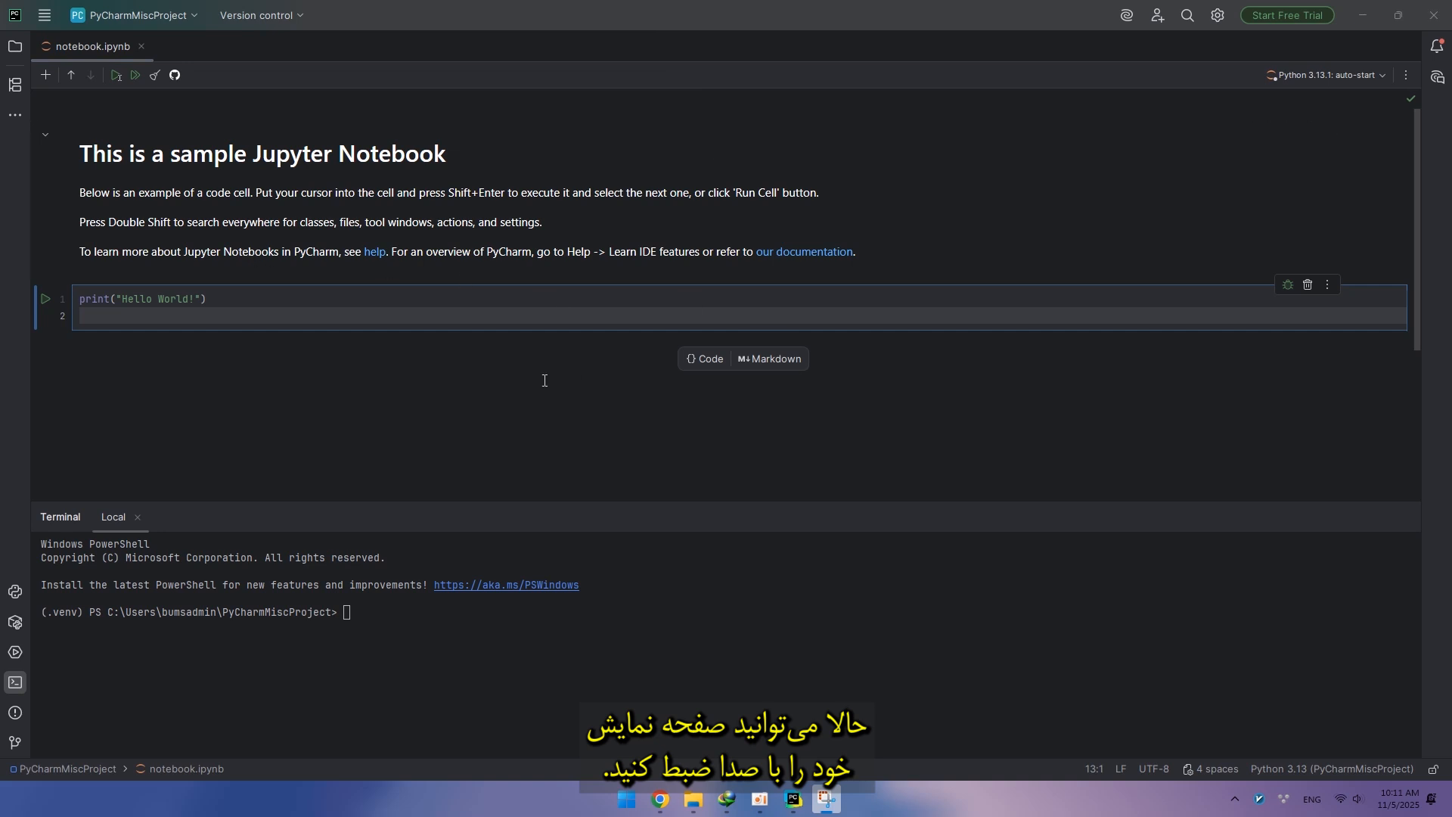
mouse_move(675, 37)
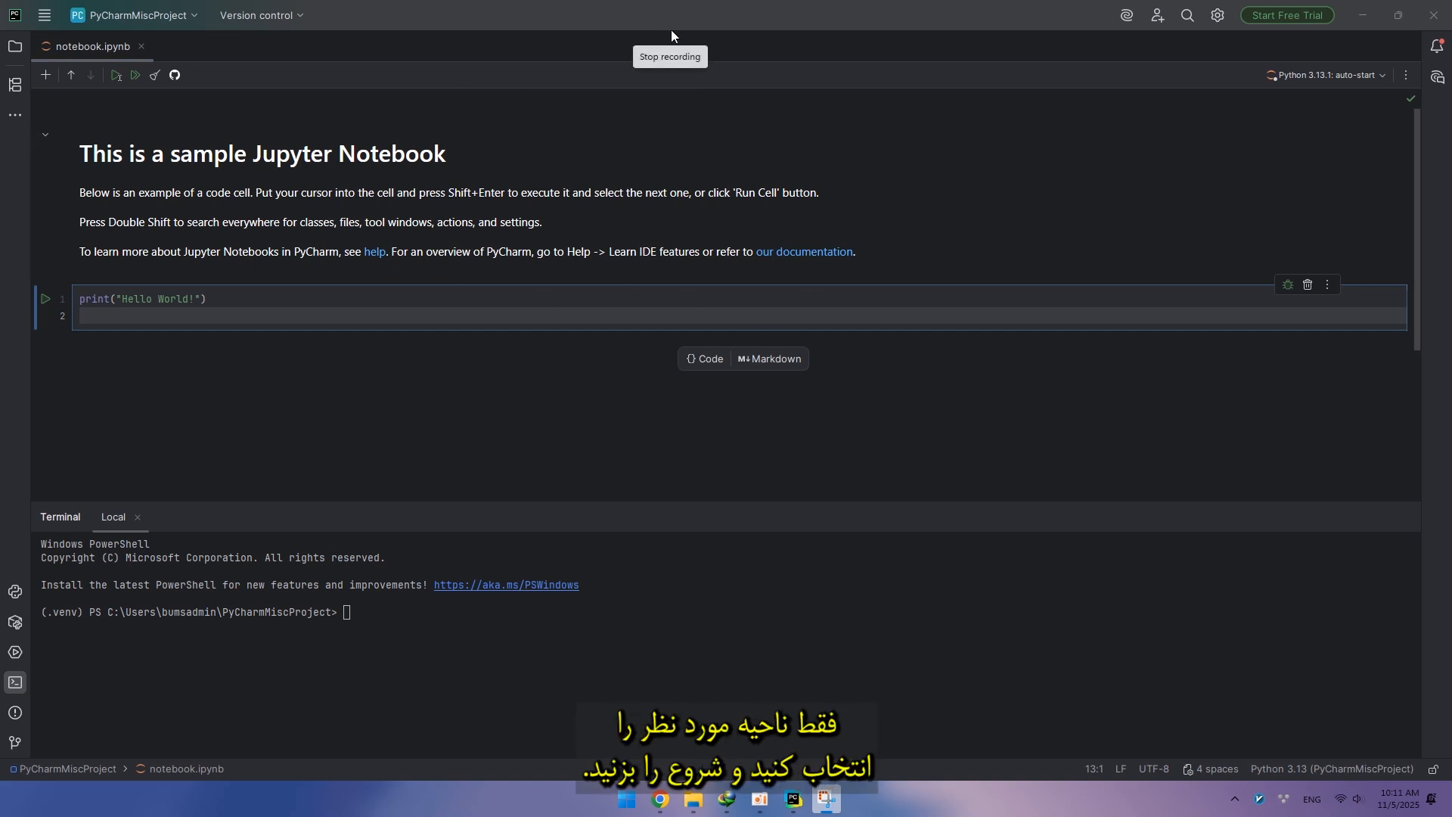
Step: Stop the Snipping Tool screen recording of the notebook window
left_click(670, 36)
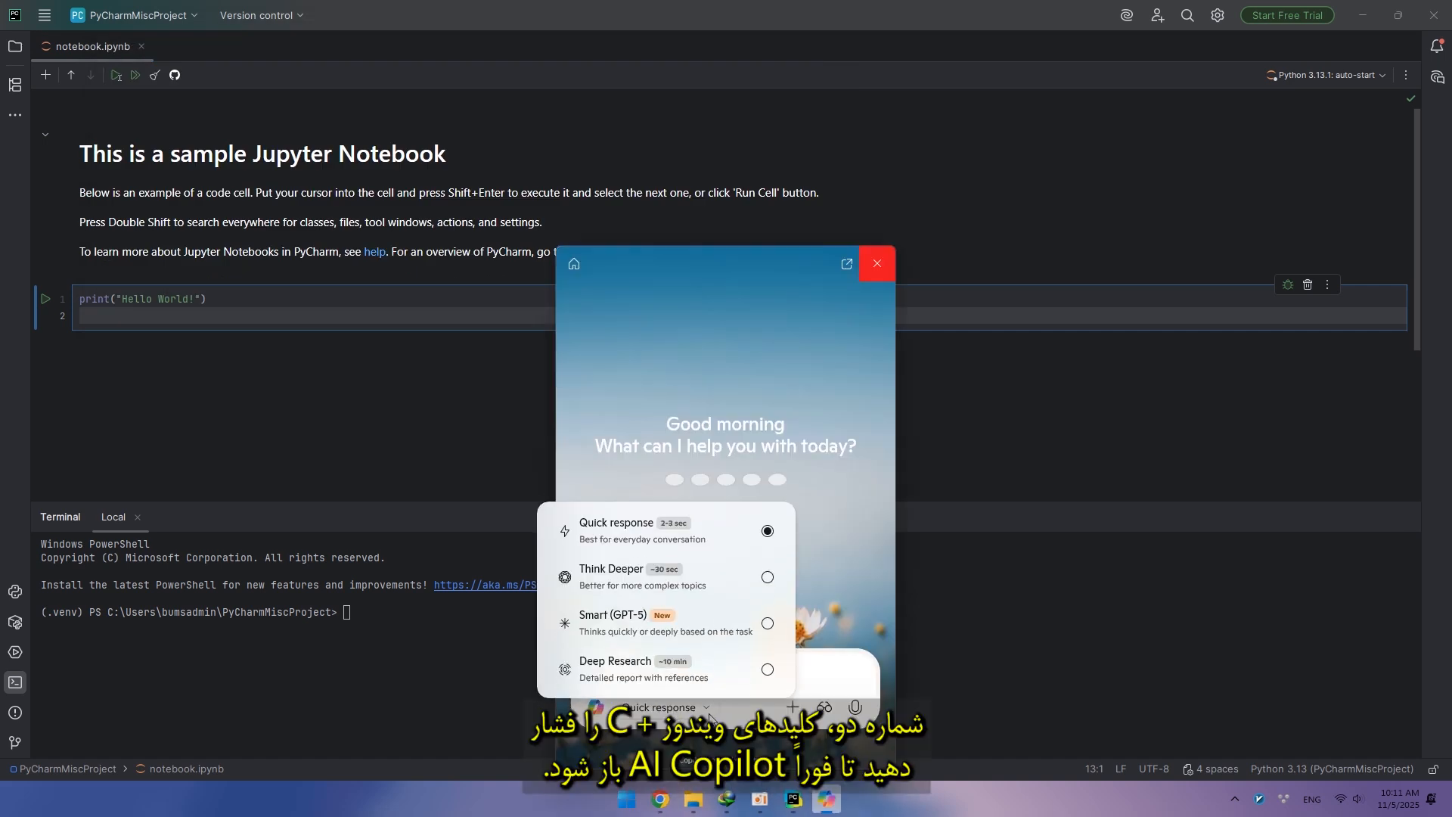
Step: Ask Copilot 'best' AI tools, get the comparison table of Gemini, Claude and Canva, then dismiss Copilot
type("best")
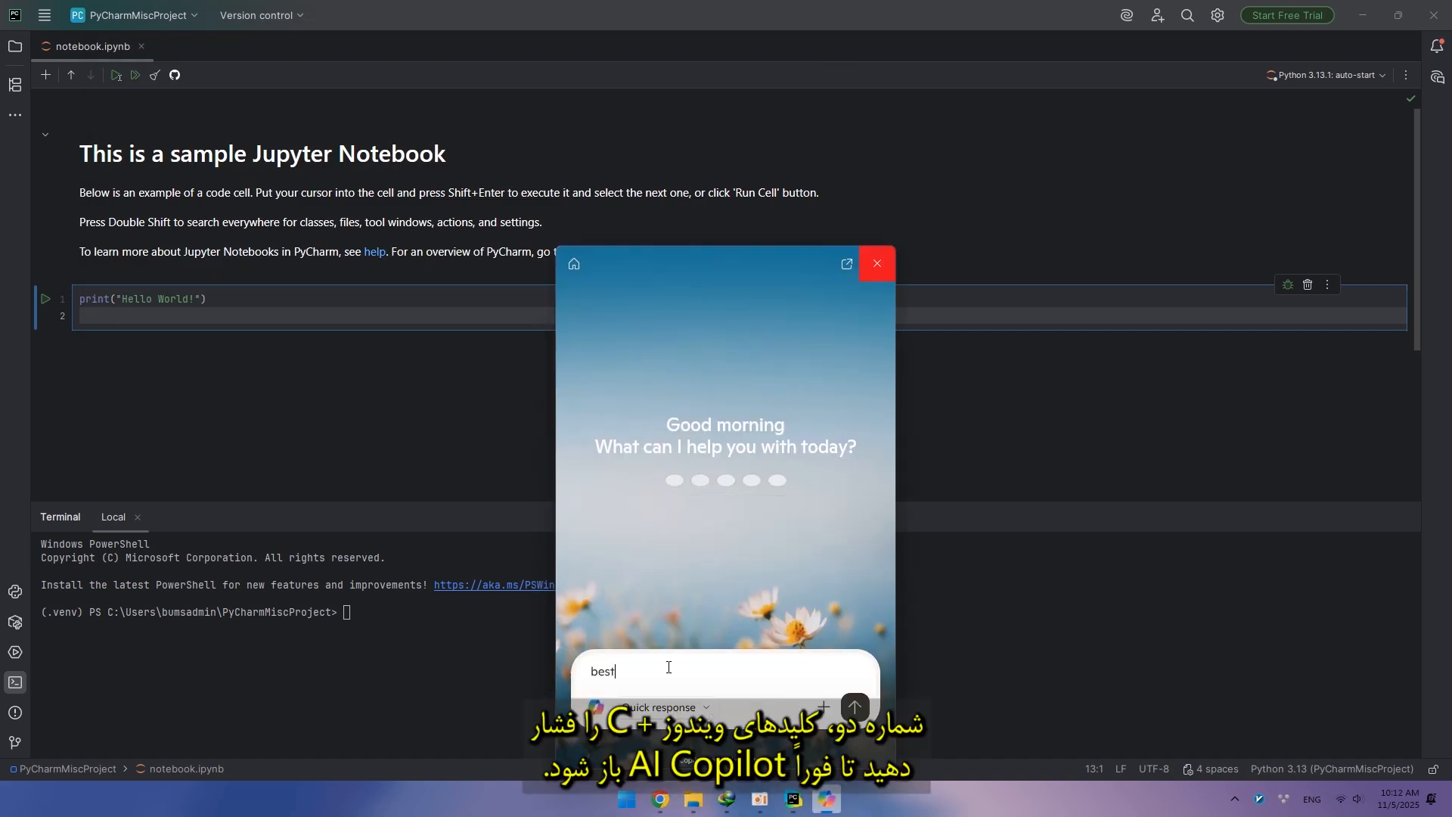
left_click(855, 707)
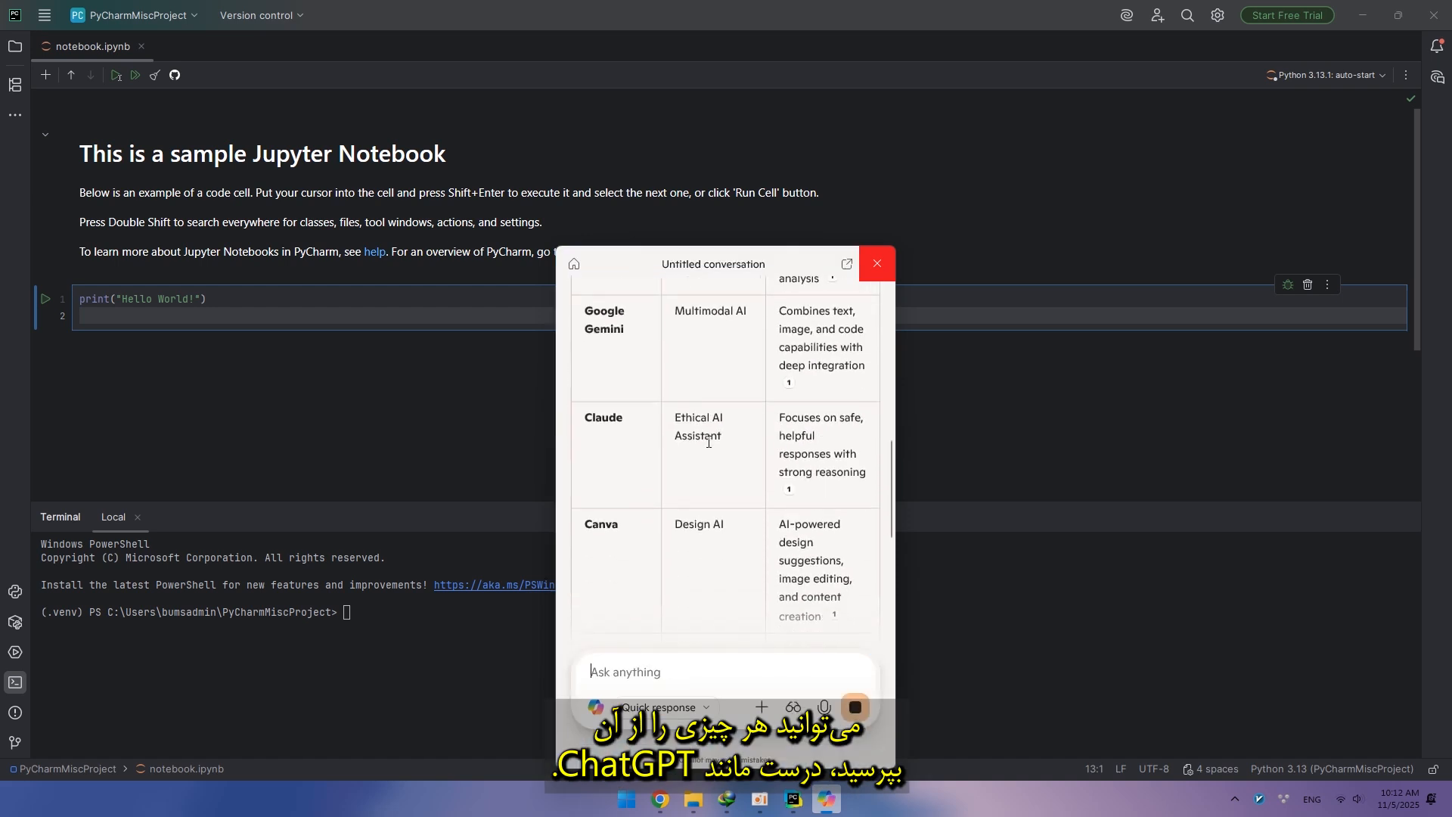
left_click(877, 264)
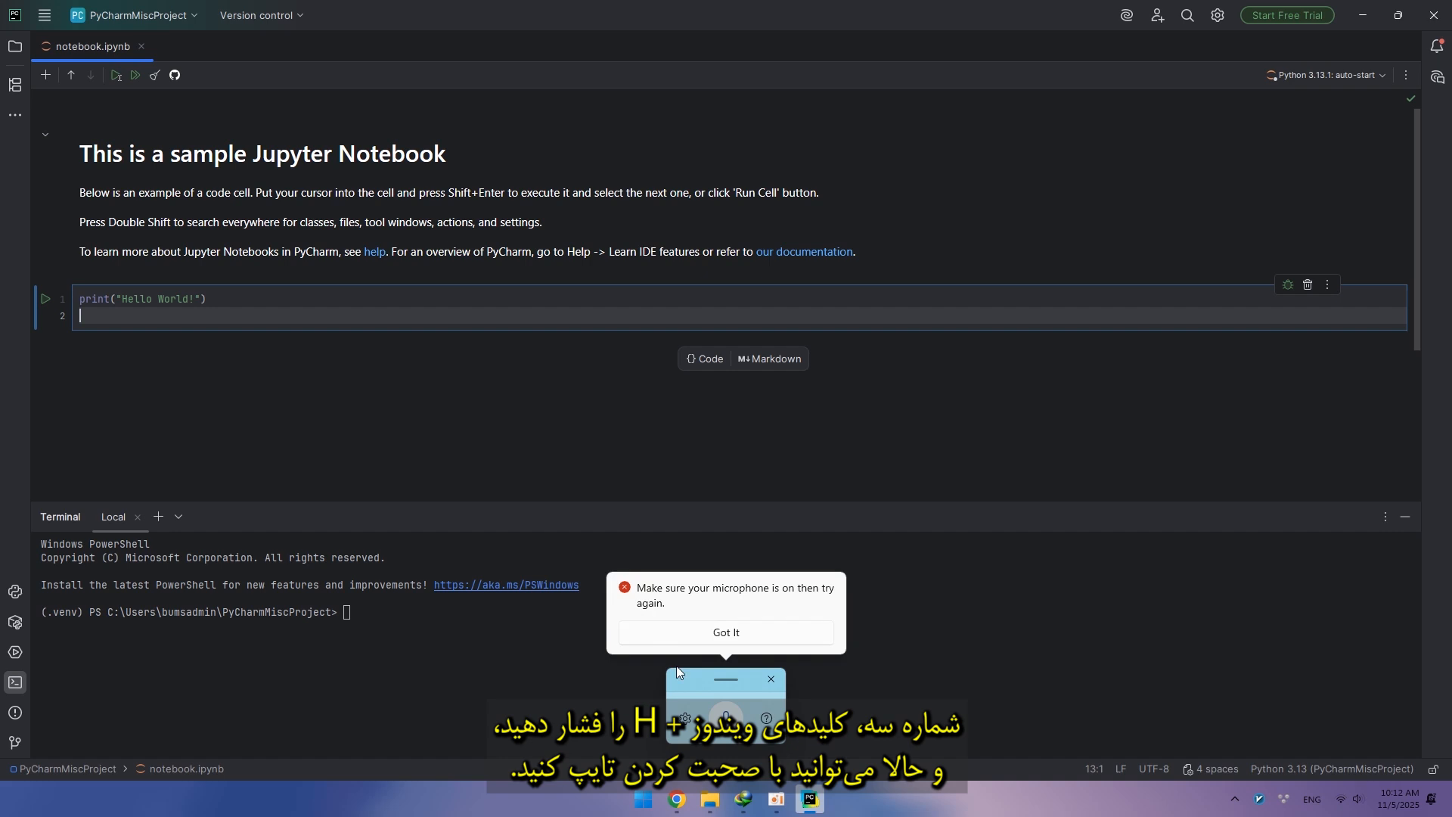
Step: Dismiss the microphone-off warning and show voice typing settings (launcher, punctuation, profanity filter)
left_click(726, 632)
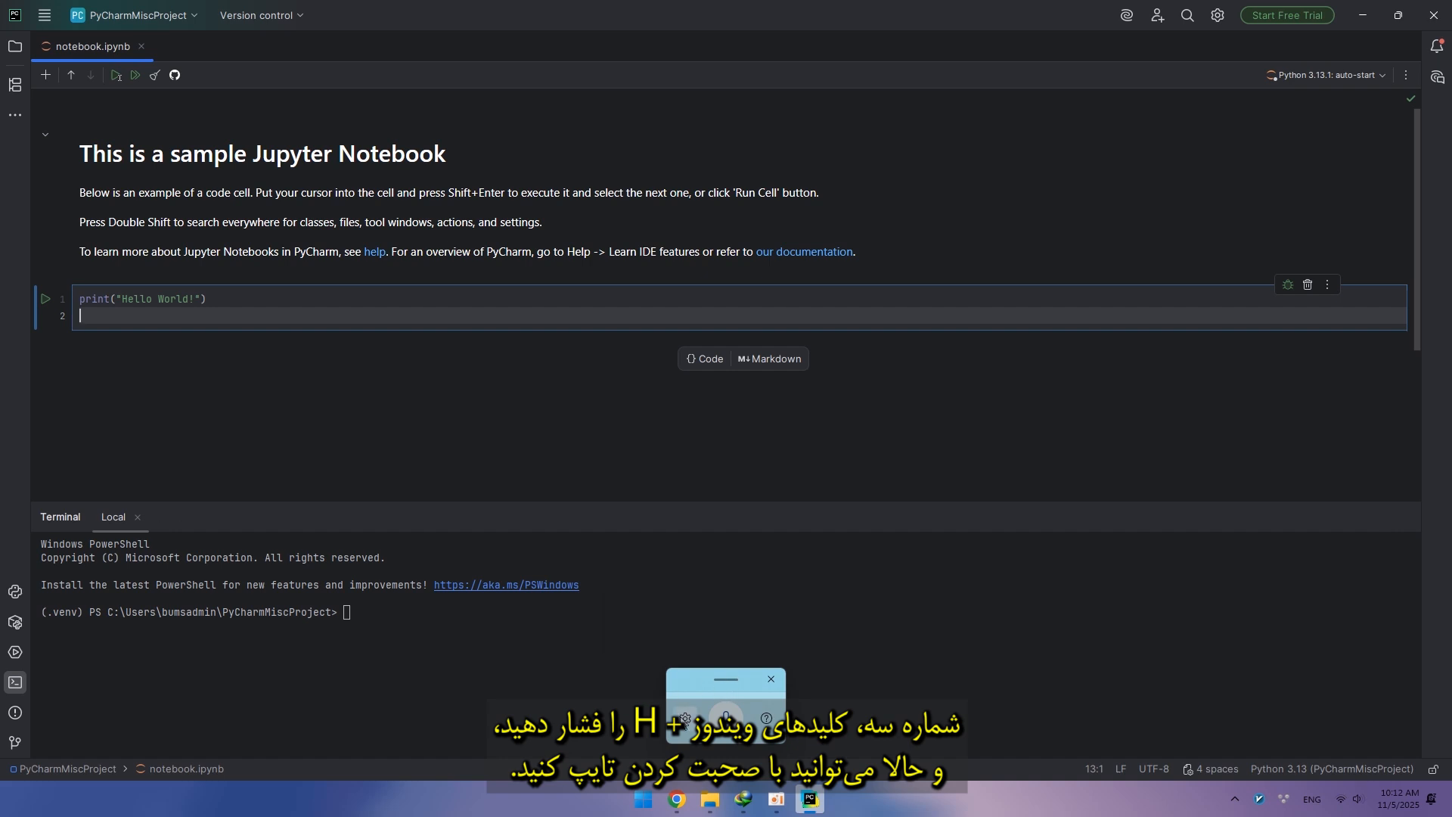
left_click(686, 717)
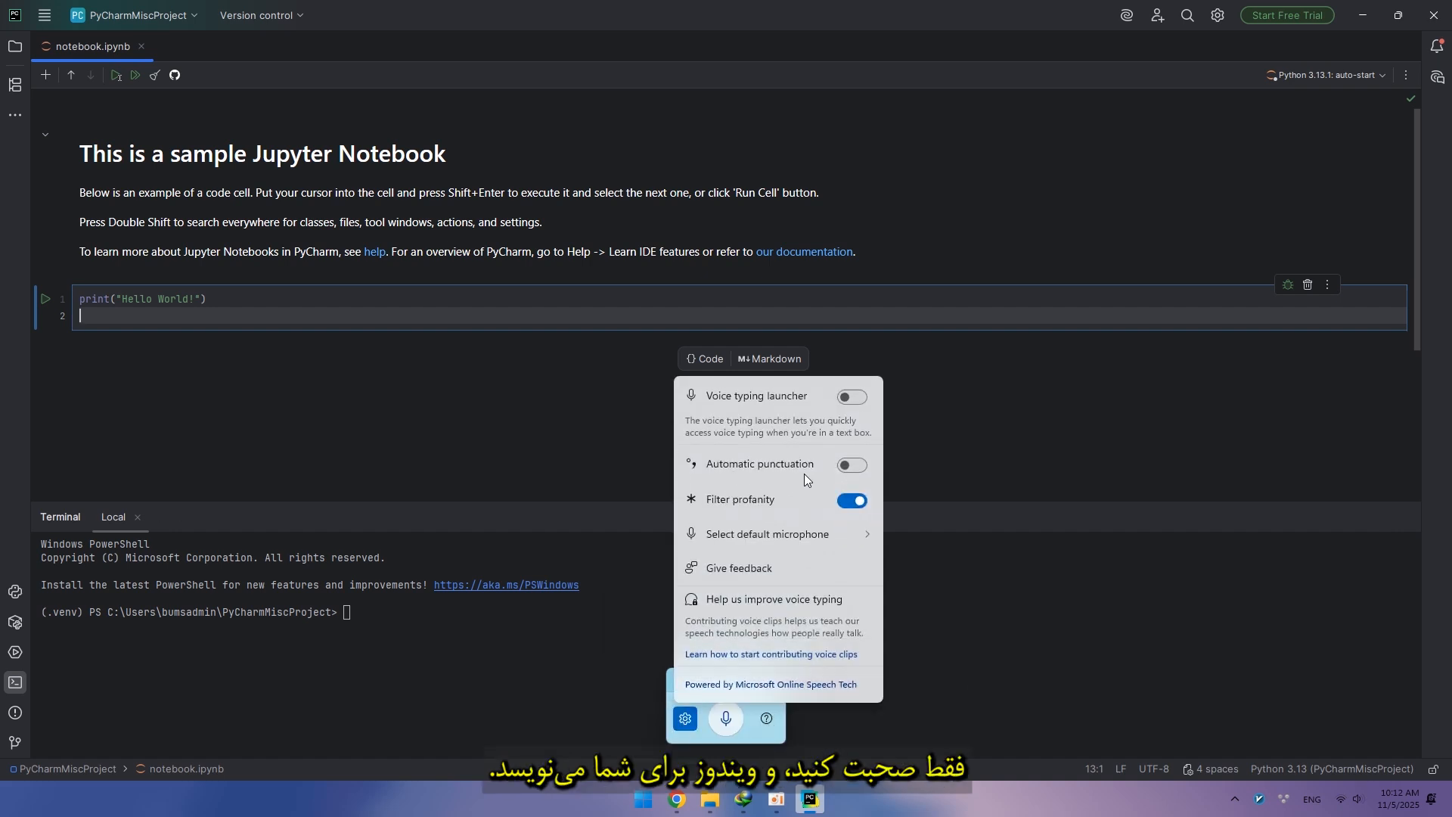
mouse_move(717, 672)
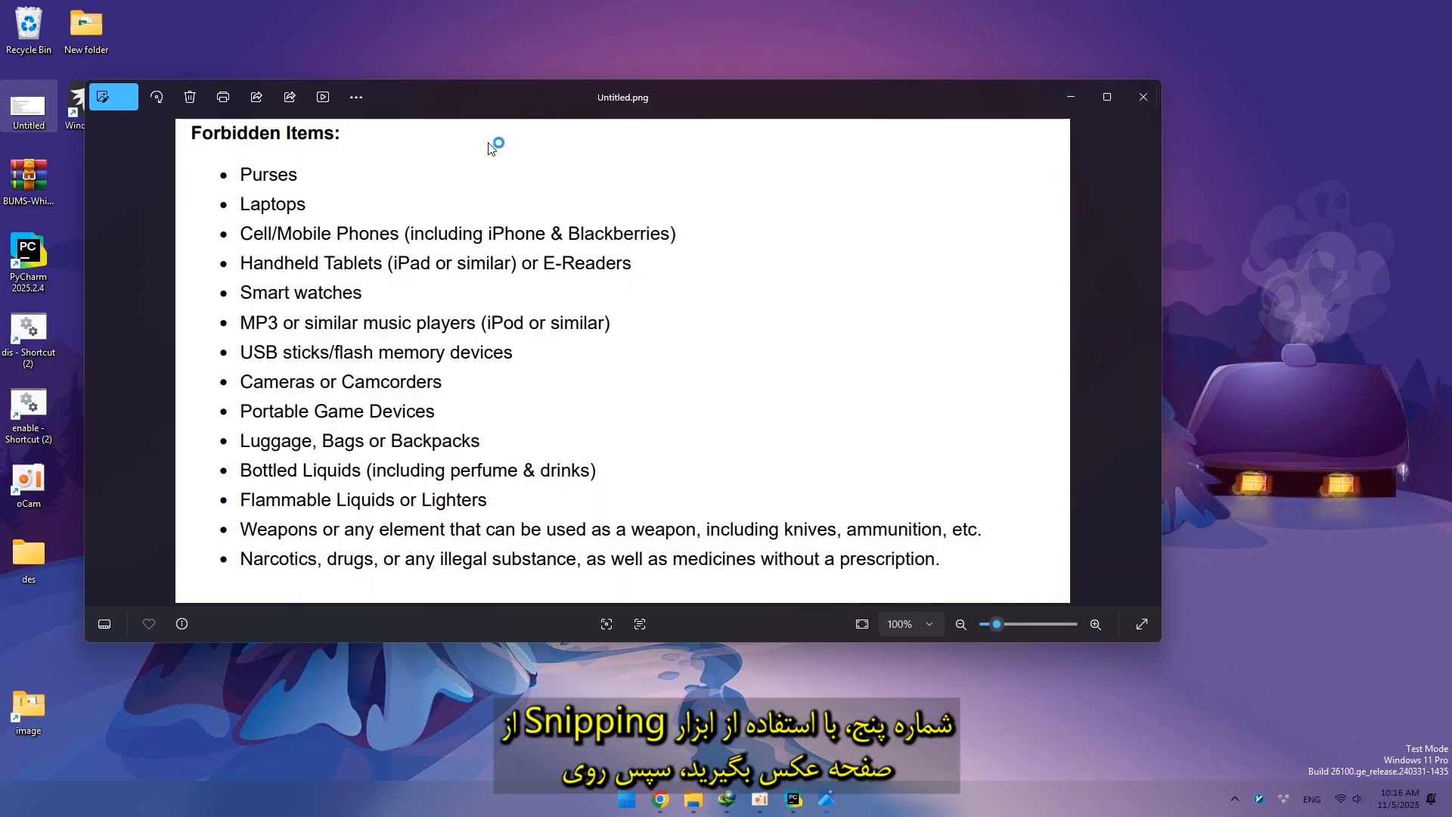
Step: Maximize the forbidden-items screenshot in Photos and bring Snipping Tool up over it
left_click(1108, 97)
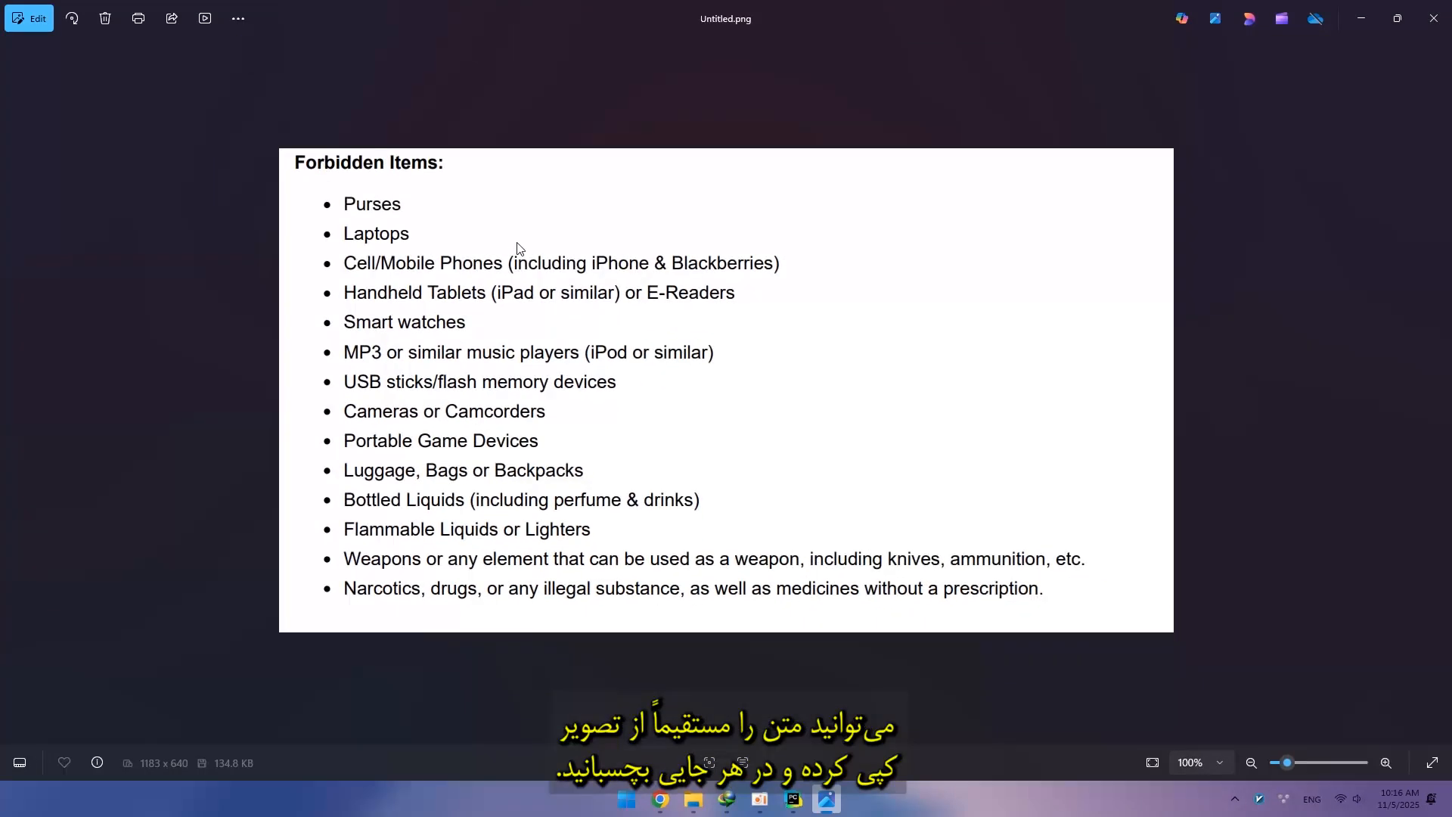
left_click(838, 802)
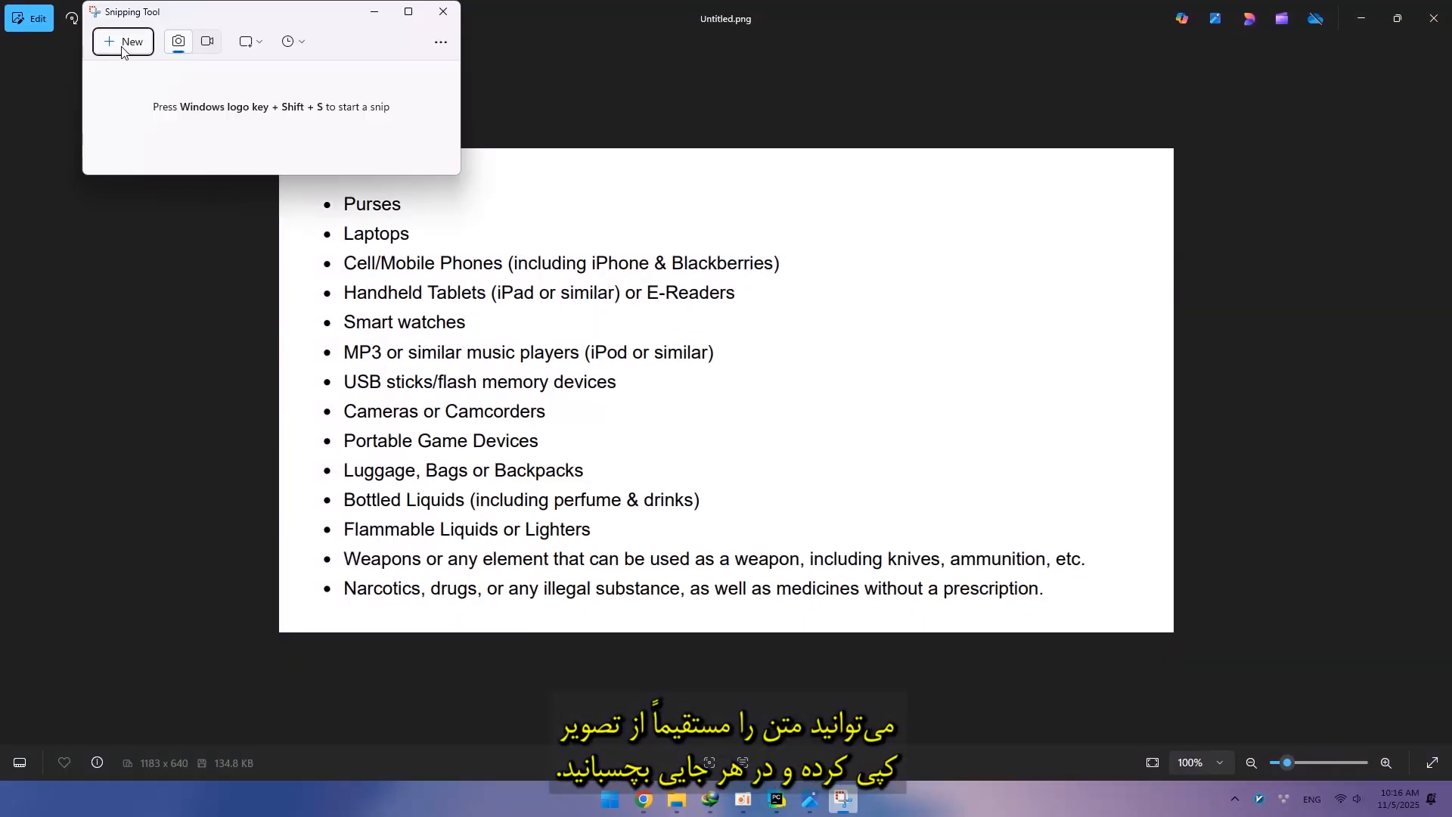